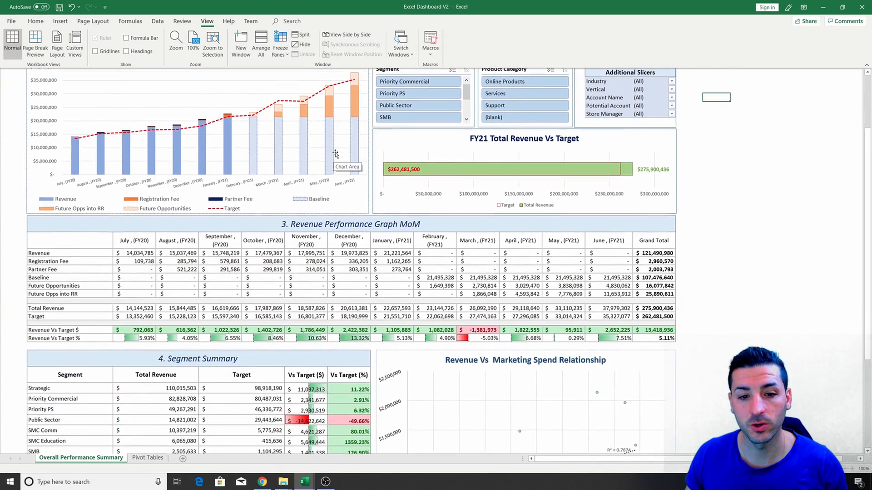
# Filter the dashboard to the Strategic segment, showing $110,015,503 revenue against $98,918,190 target.
pyautogui.scroll(-3)
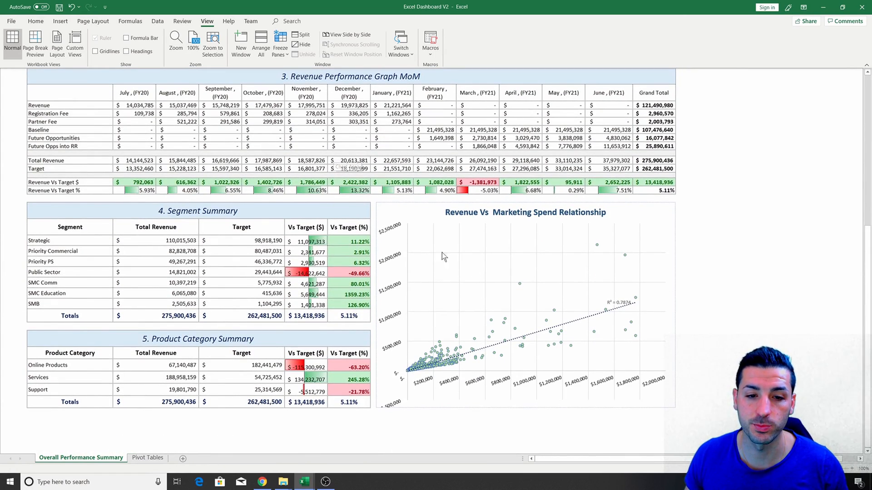
pyautogui.scroll(3)
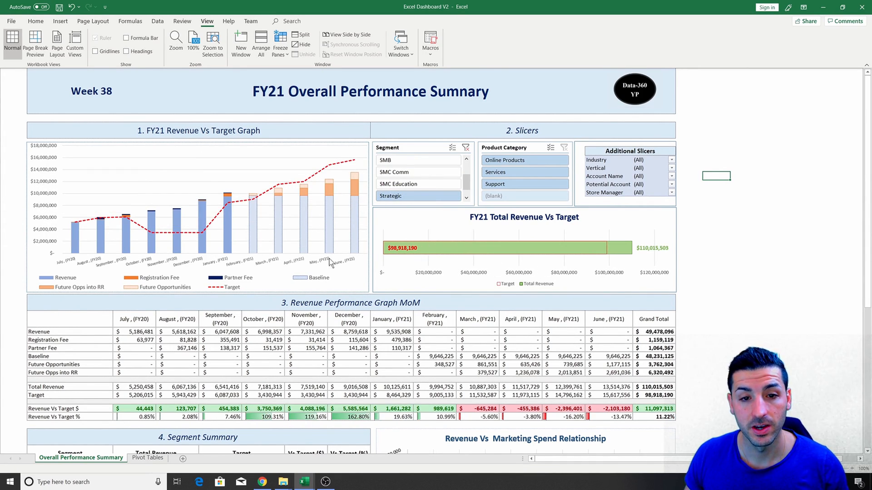
# Show the raw-data pivot of FY21 revenue, partner fee, registration fee and baseline by month.
pyautogui.scroll(-3)
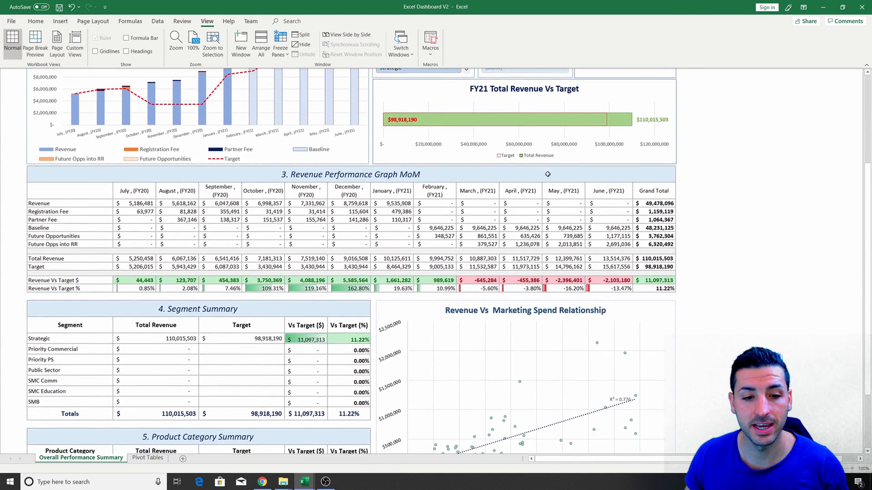
pyautogui.scroll(-3)
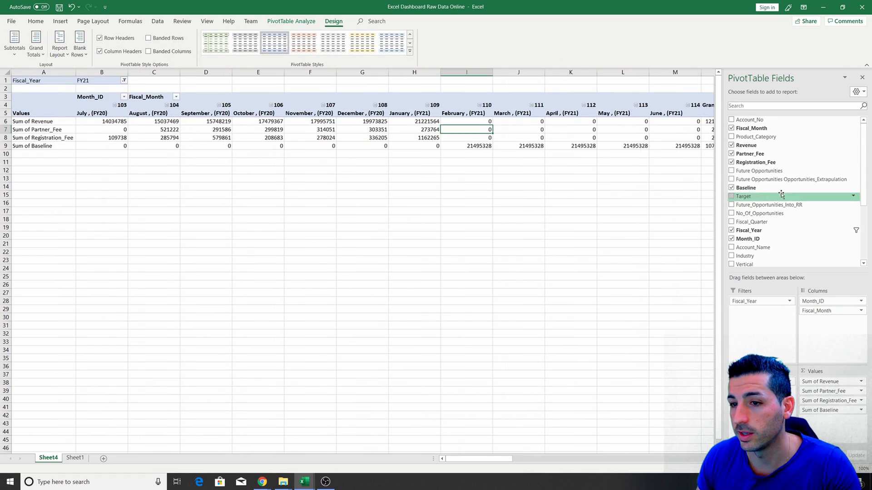
# Open the On the go dashboard filtered to Banking: $16,114,352 revenue vs $17,303,879 target.
pyautogui.click(731, 171)
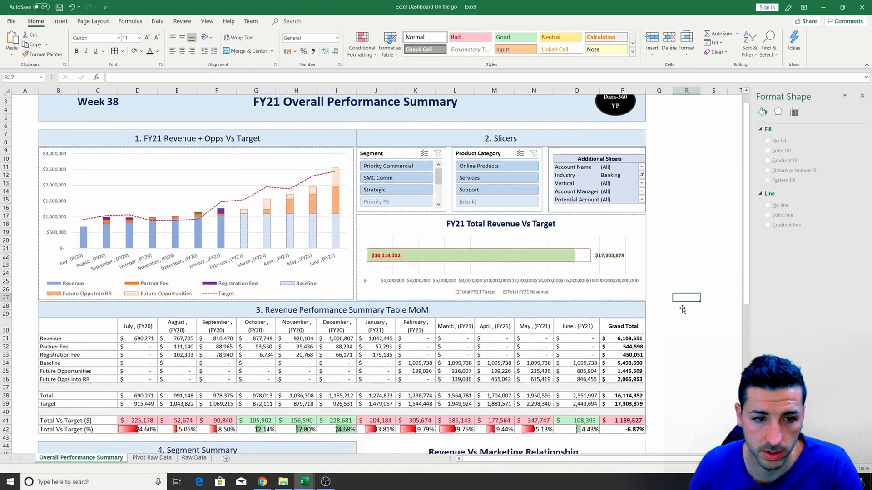
pyautogui.scroll(-3)
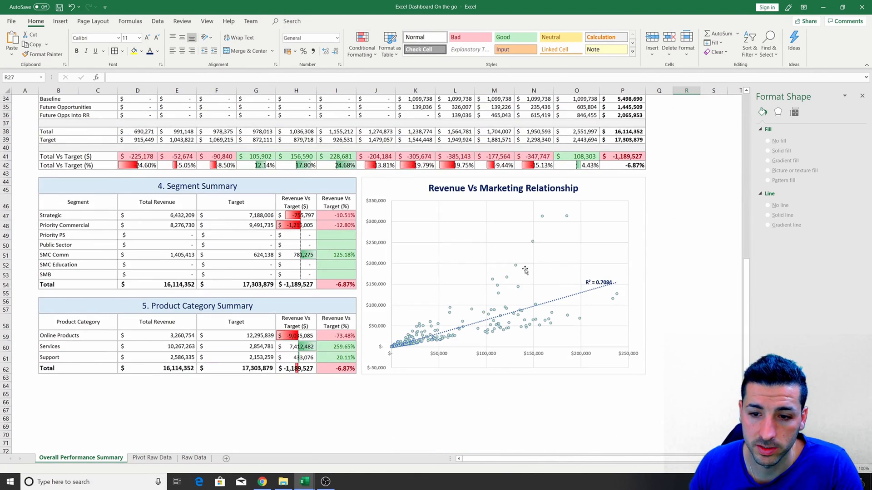